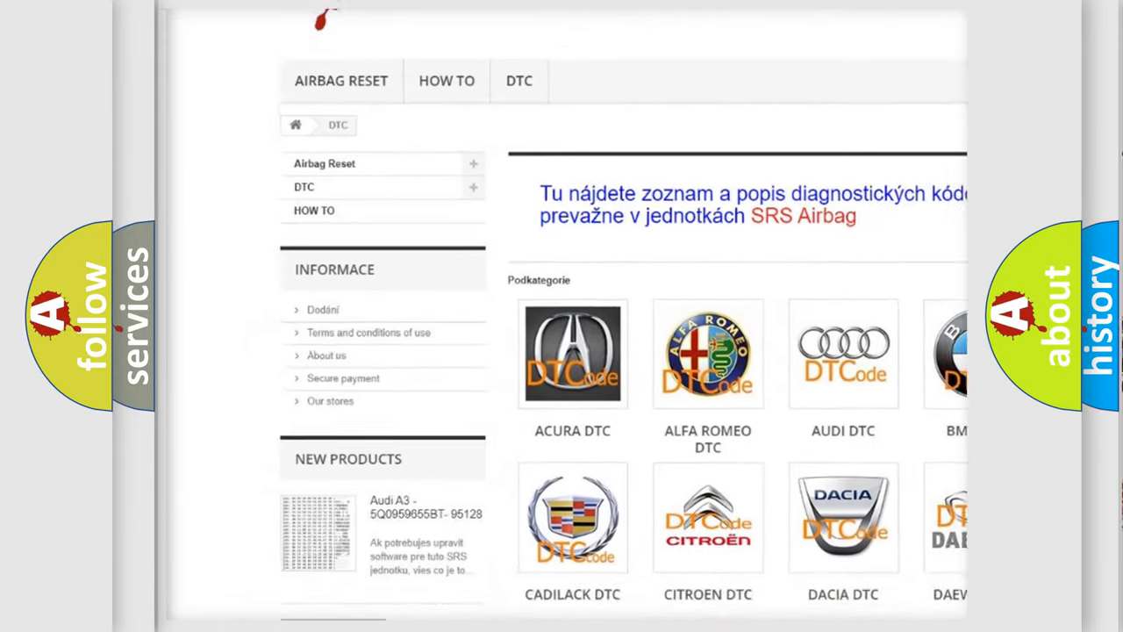
Step: Scroll down past the car-make logo grid to reach the list of B-series diagnostic codes
{"action": "scroll", "scroll_direction": "down", "scroll_amount": 3}
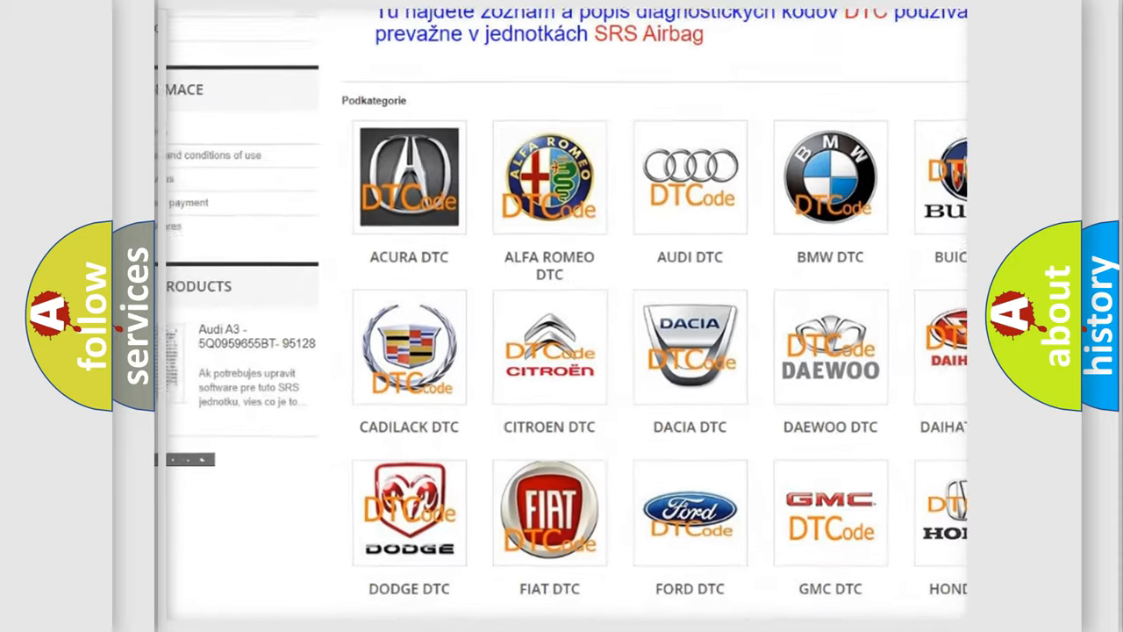
{"action": "scroll", "scroll_direction": "down", "scroll_amount": 3}
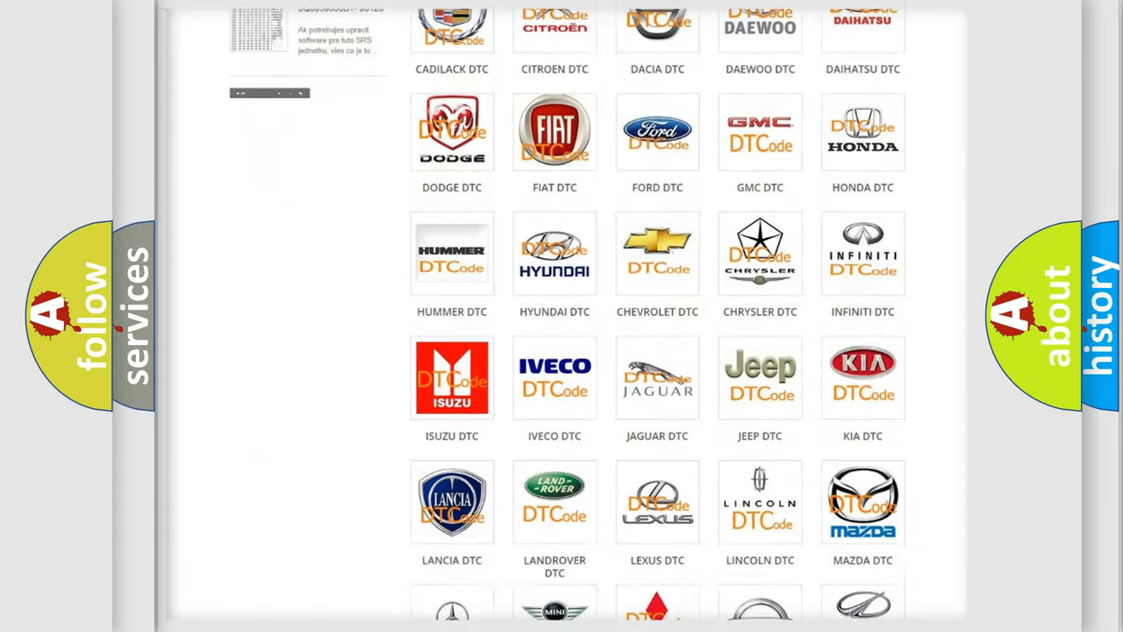
{"action": "scroll", "scroll_direction": "down", "scroll_amount": 3}
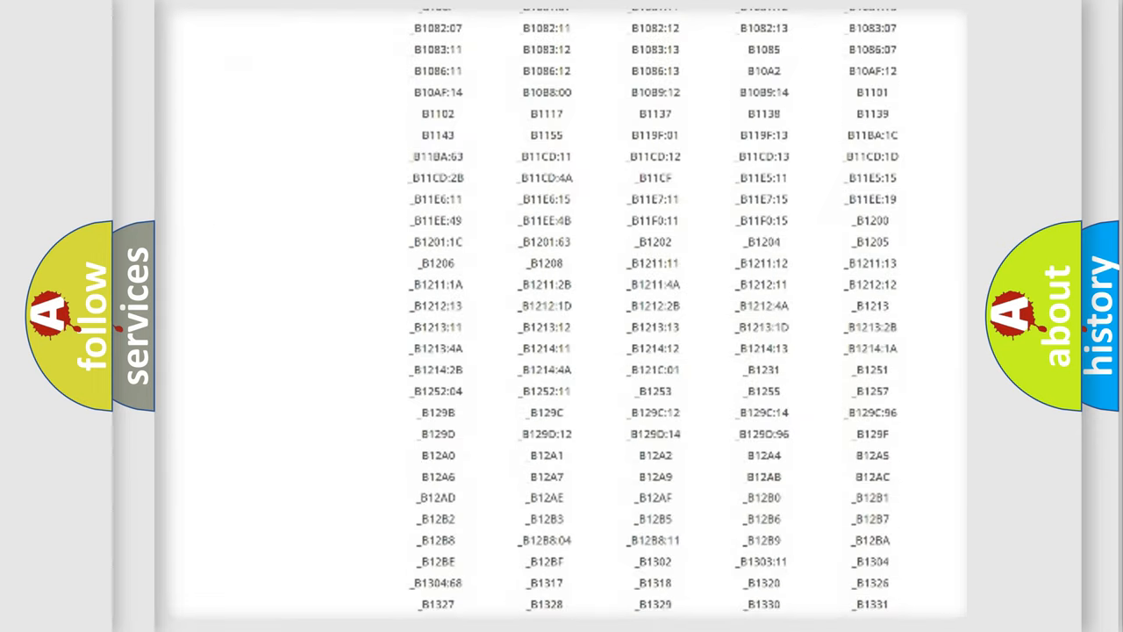
{"action": "scroll", "scroll_direction": "down", "scroll_amount": 3}
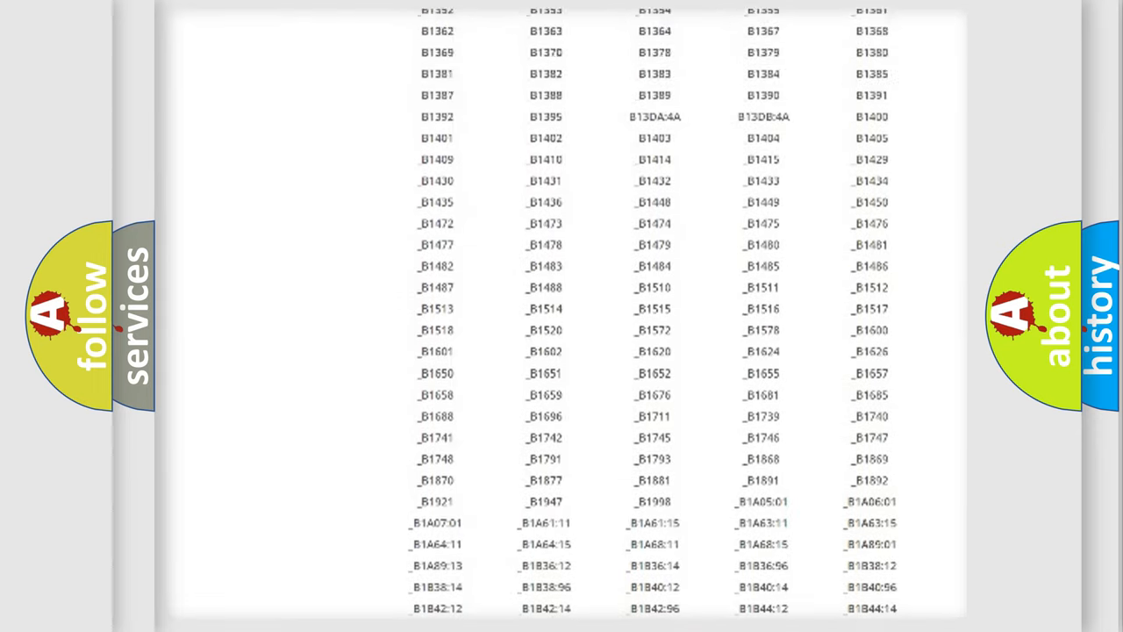
{"action": "scroll", "scroll_direction": "up", "scroll_amount": 3}
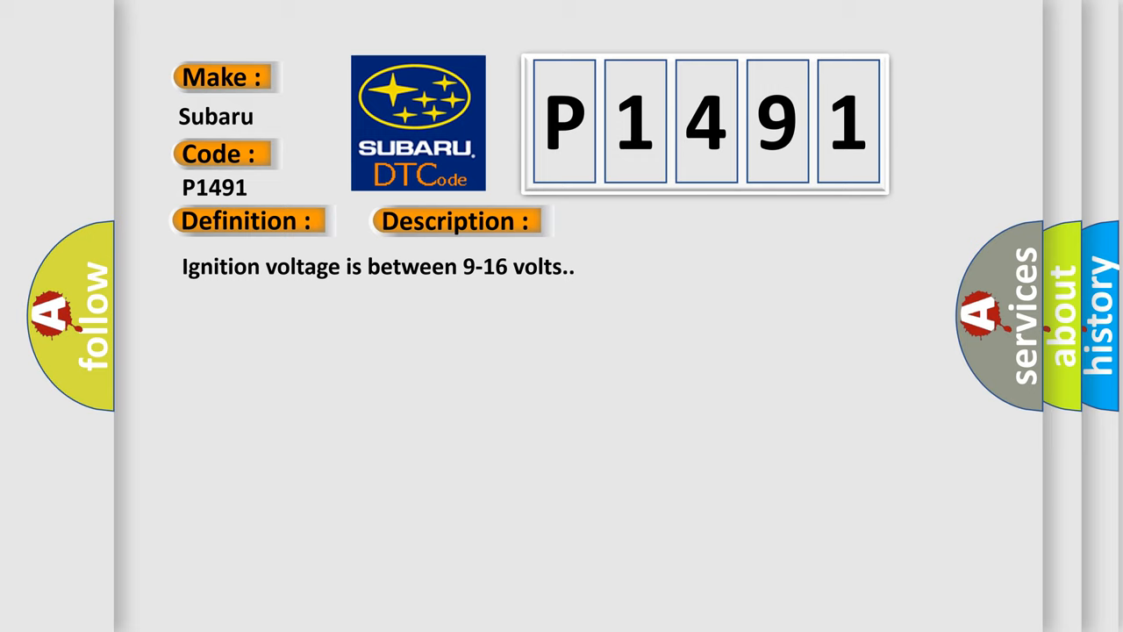
Step: Advance the slide so the Cause heading and SDM impact-detection text appear under P1491
{"action": "left_click", "coordinate": [645, 221]}
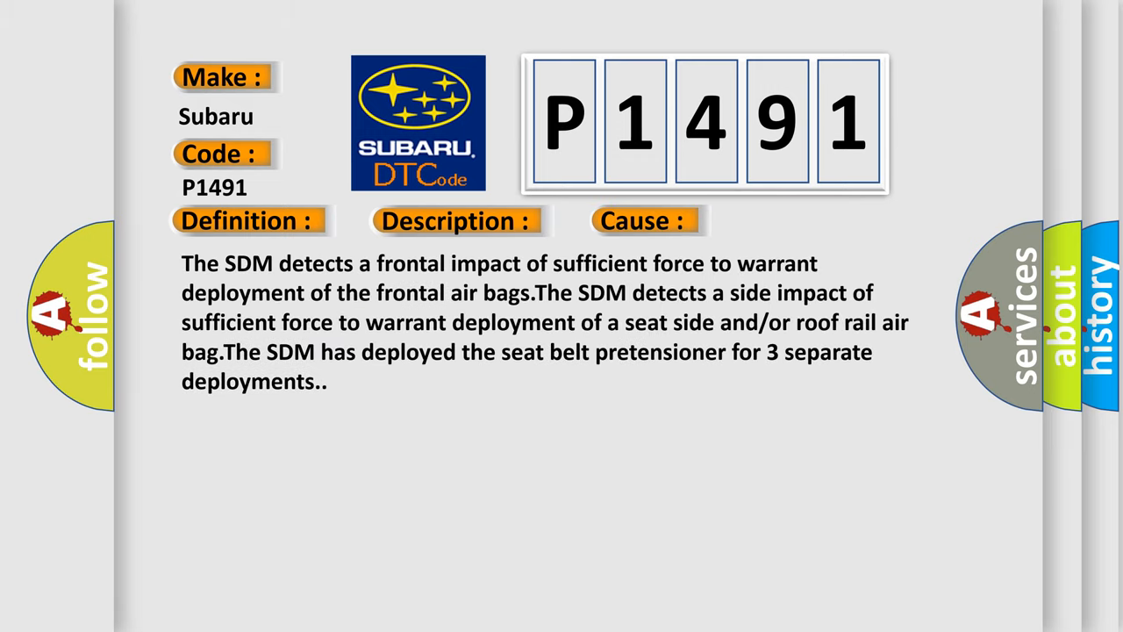